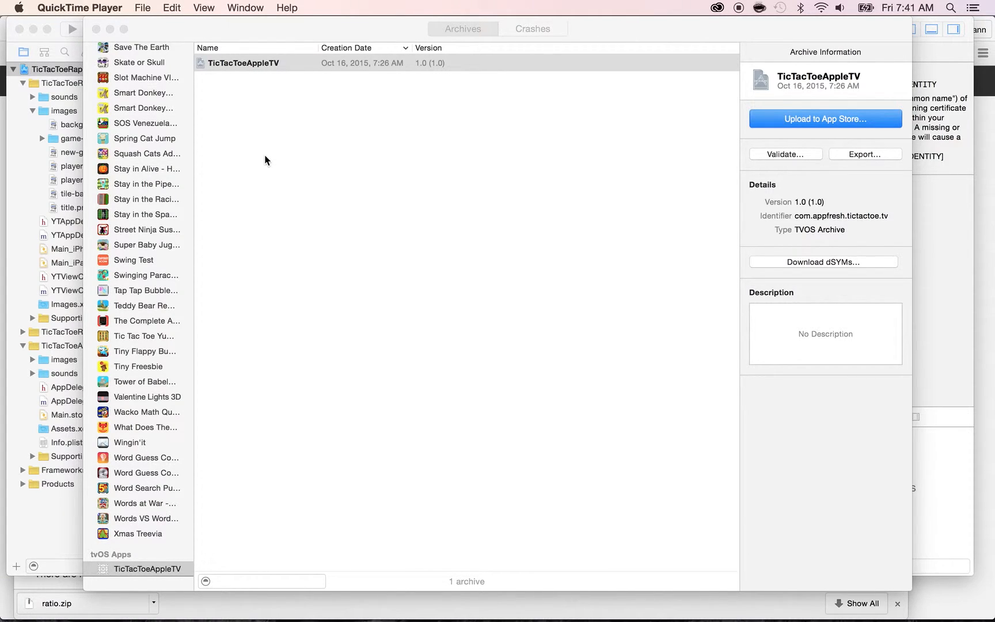
Select the TicTacToeAppleTV tvOS archive from Oct 16, 2015 in the Organizer archives list.
left_click(246, 62)
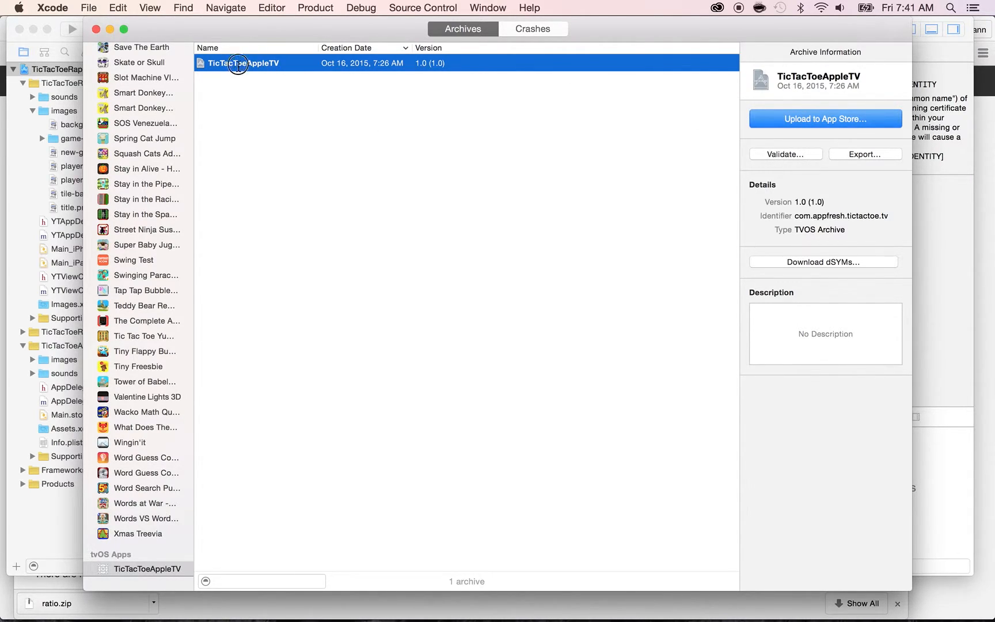
mouse_move(336, 66)
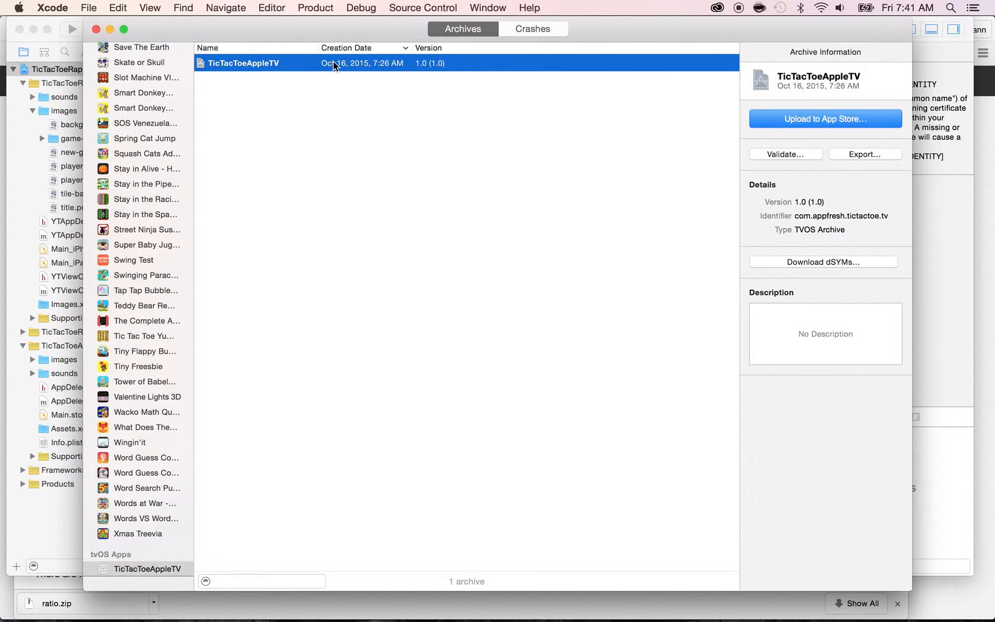
Start Upload to App Store and choose the development team, reaching the TicTacToeAppleTV.ipa send summary.
left_click(826, 119)
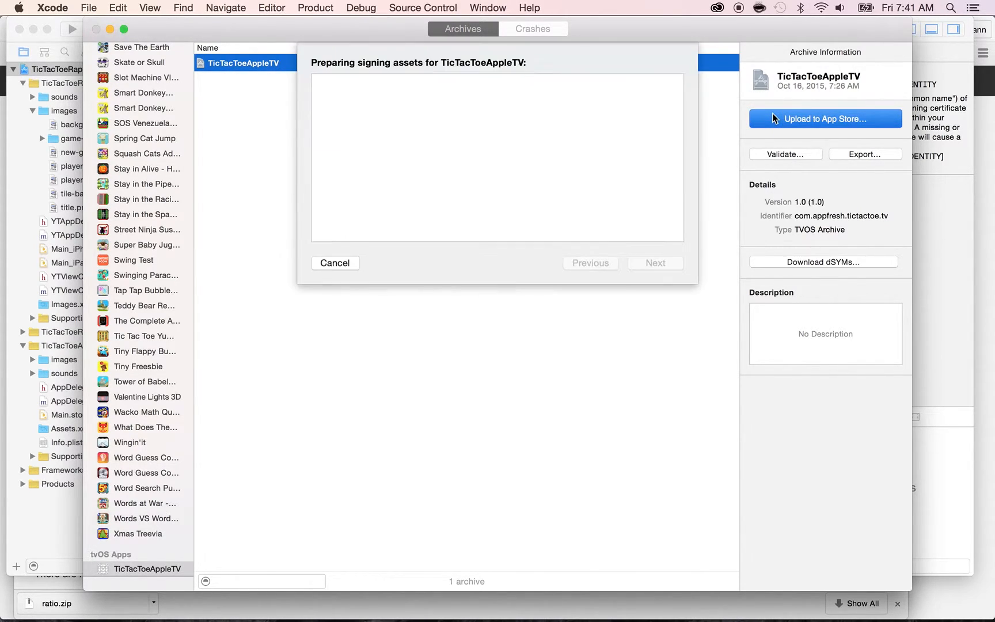
left_click(826, 119)
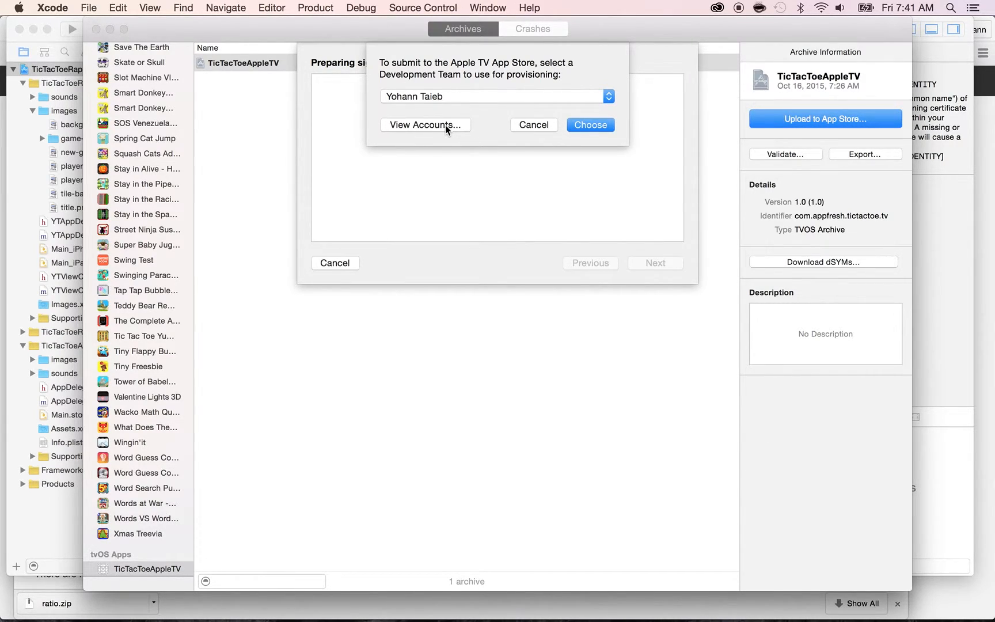
left_click(591, 124)
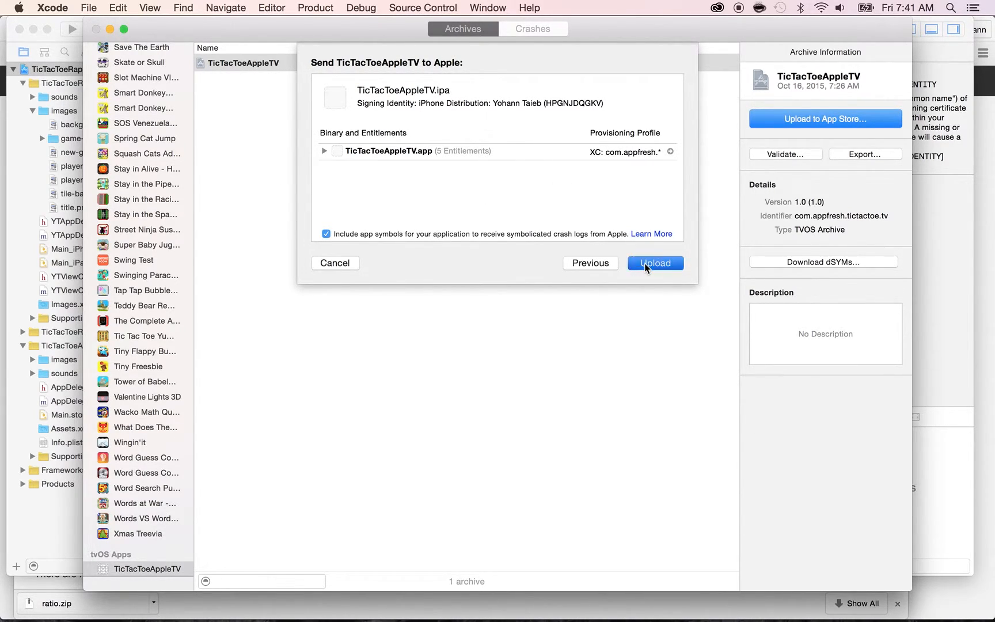
Send the TicTacToeAppleTV archive to Apple, beginning the Apple TV App Store upload.
left_click(656, 262)
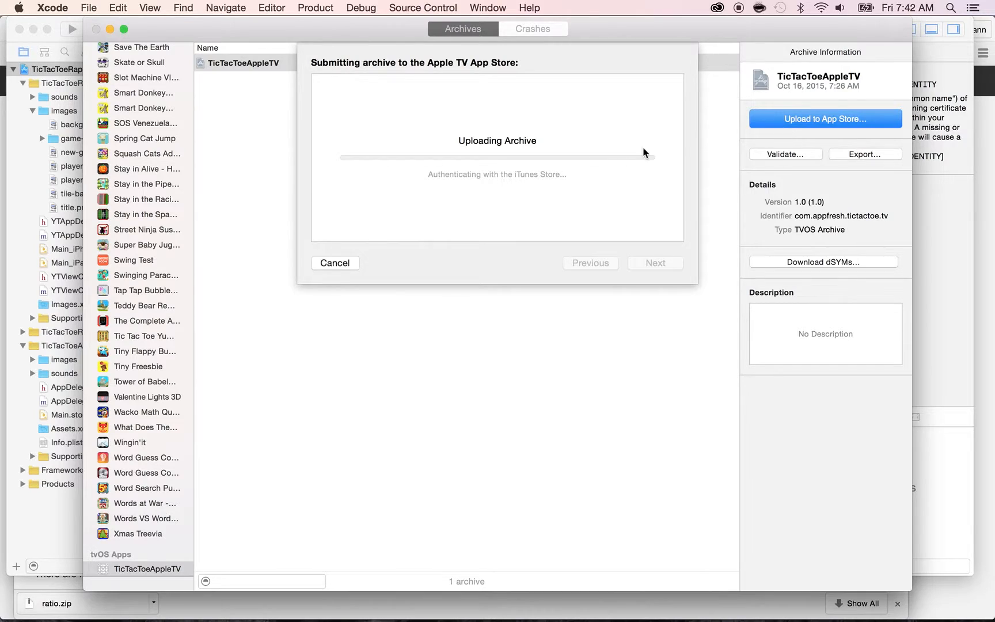
mouse_move(566, 184)
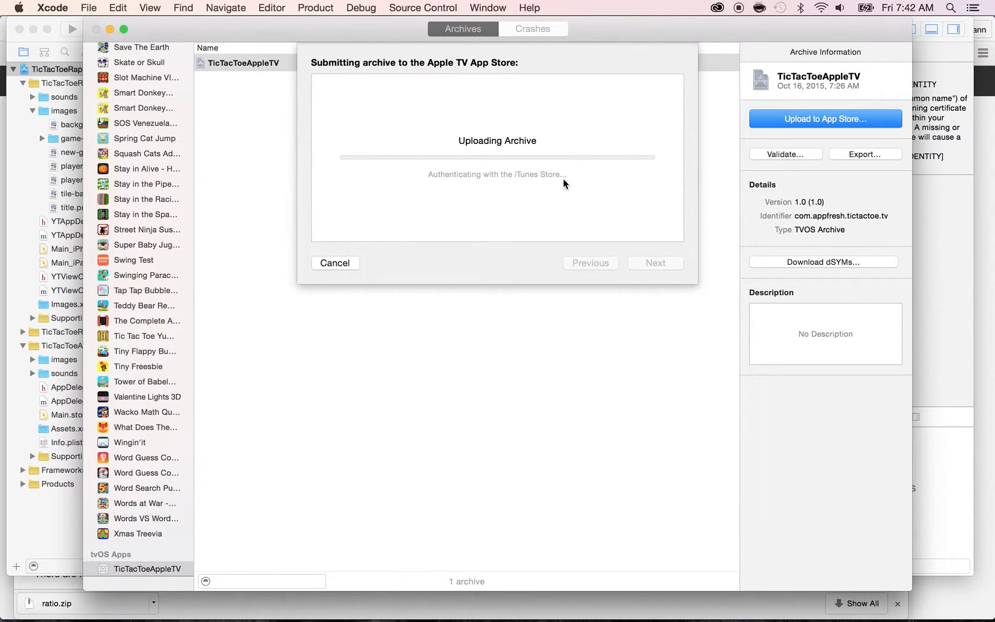
mouse_move(759, 179)
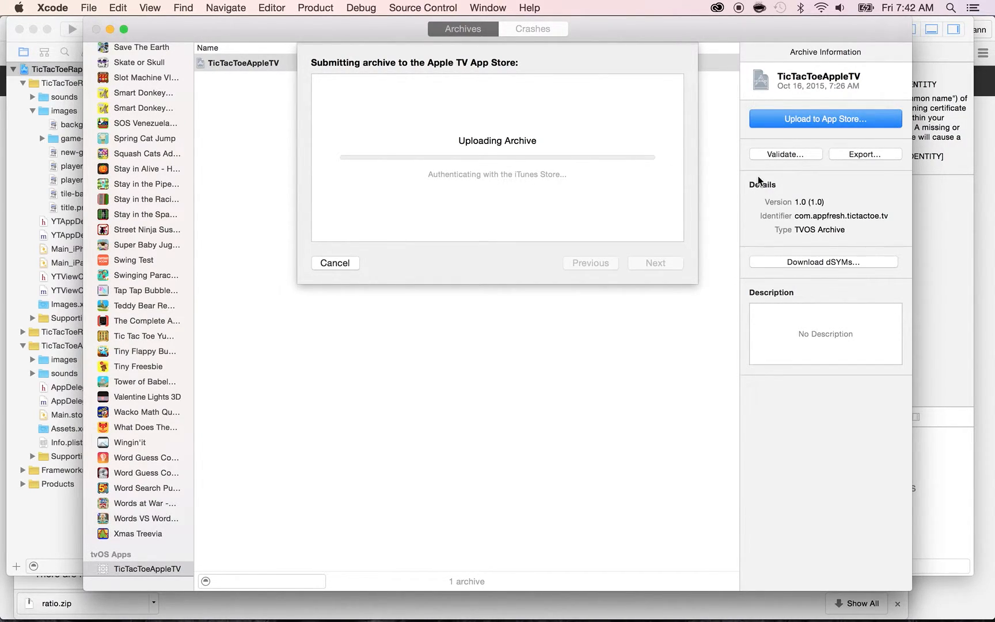
mouse_move(714, 177)
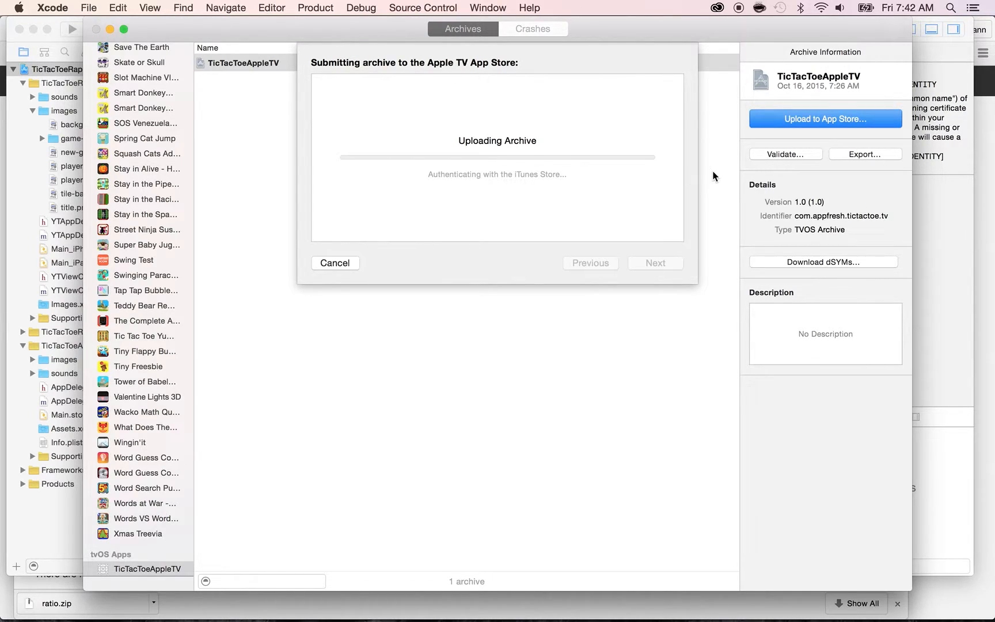
mouse_move(856, 163)
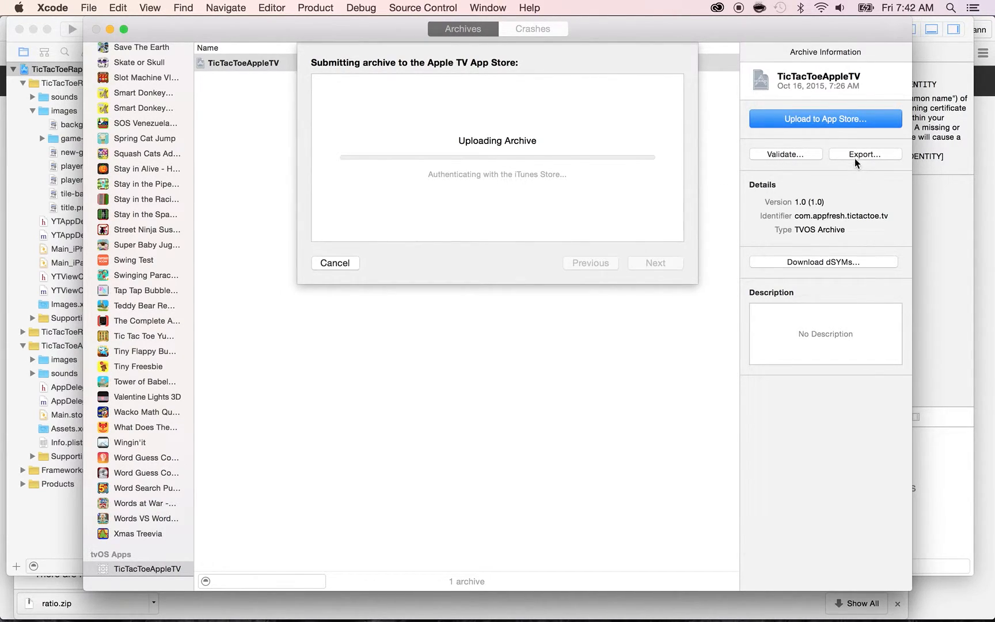
mouse_move(871, 162)
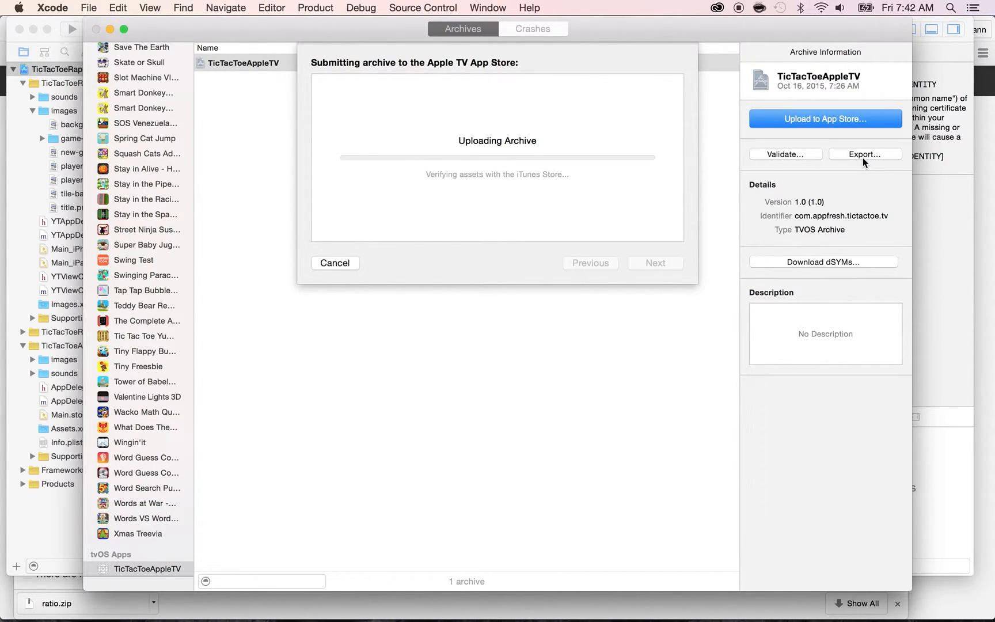
mouse_move(864, 164)
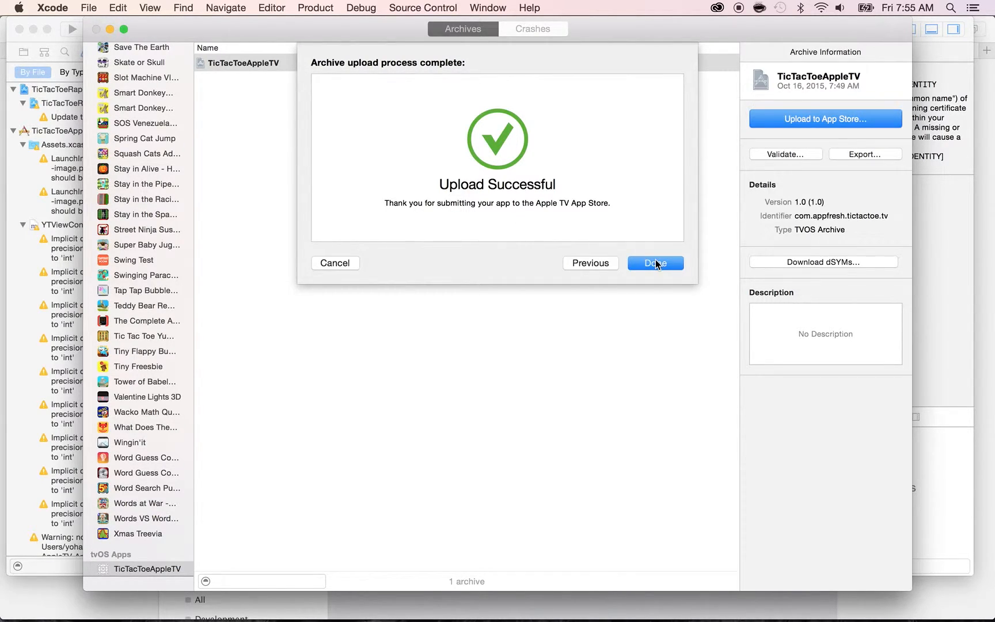
Dismiss the Upload Successful sheet with Done, returning to the archives list.
left_click(655, 262)
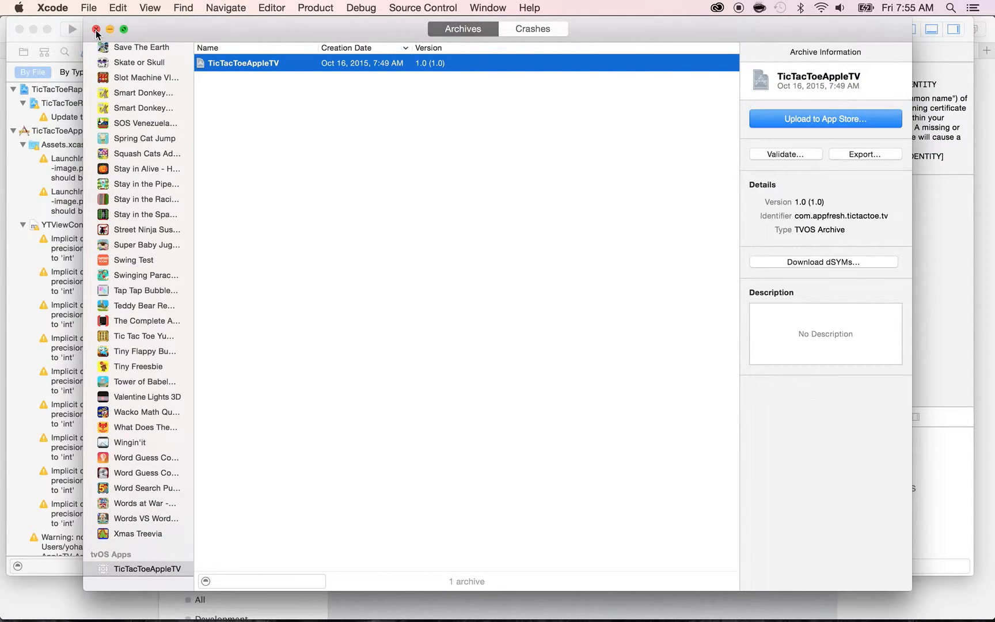